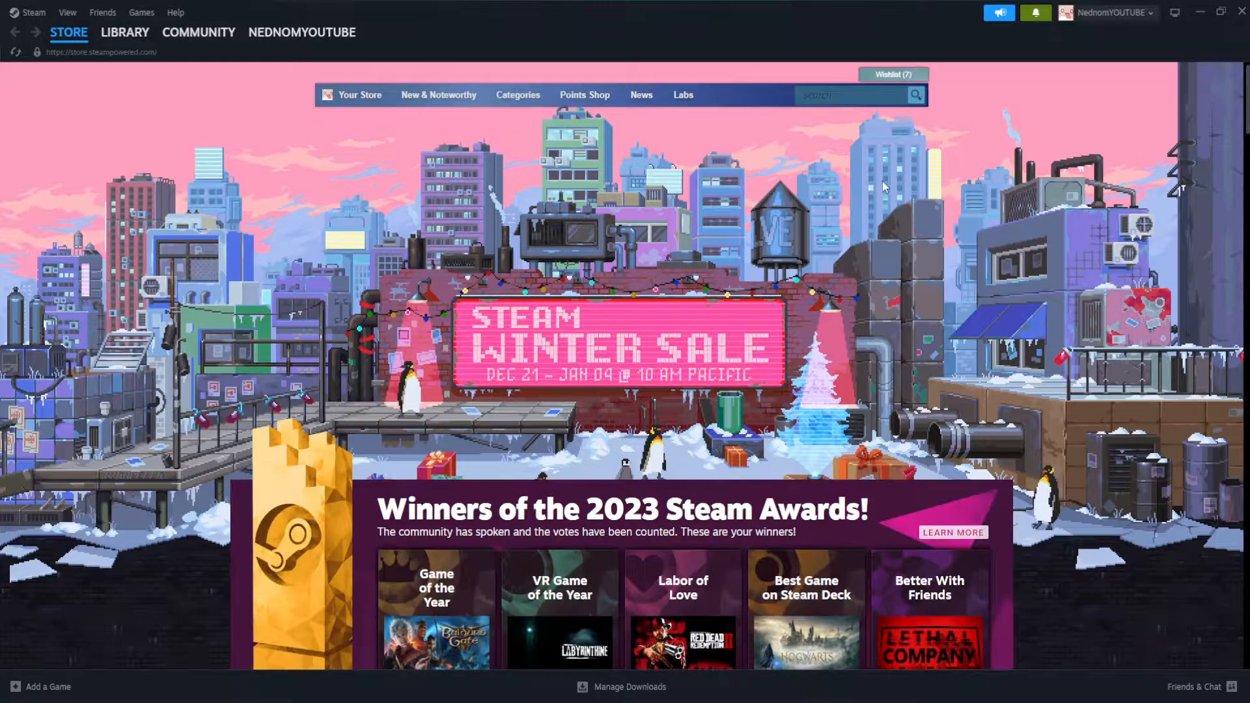
{"action": "mouse_move", "coordinate": [928, 201]}
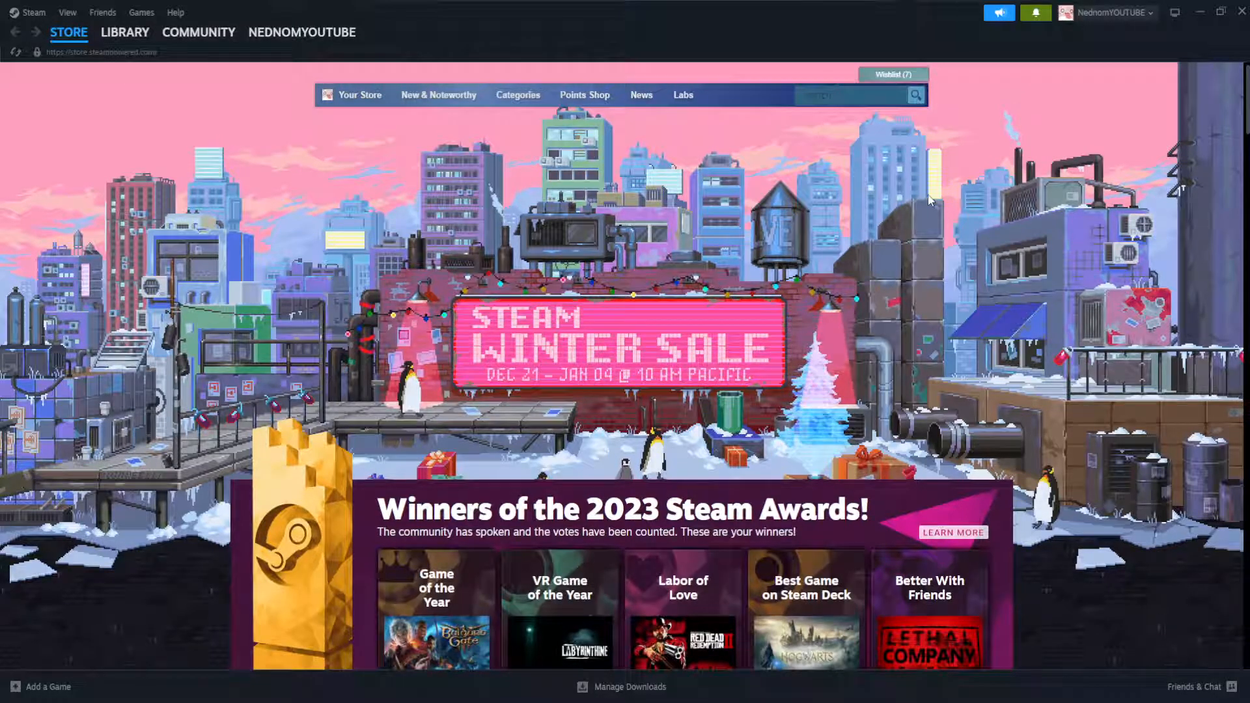
{"action": "mouse_move", "coordinate": [1105, 138]}
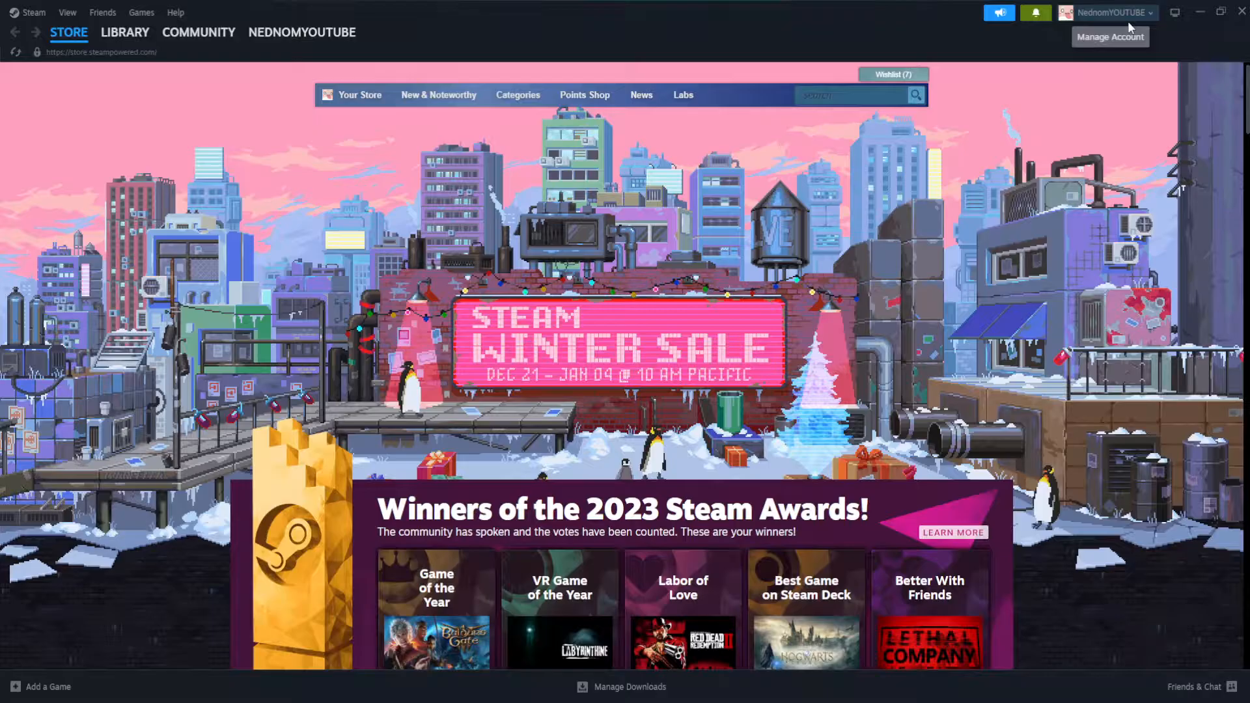
{"action": "mouse_move", "coordinate": [997, 106]}
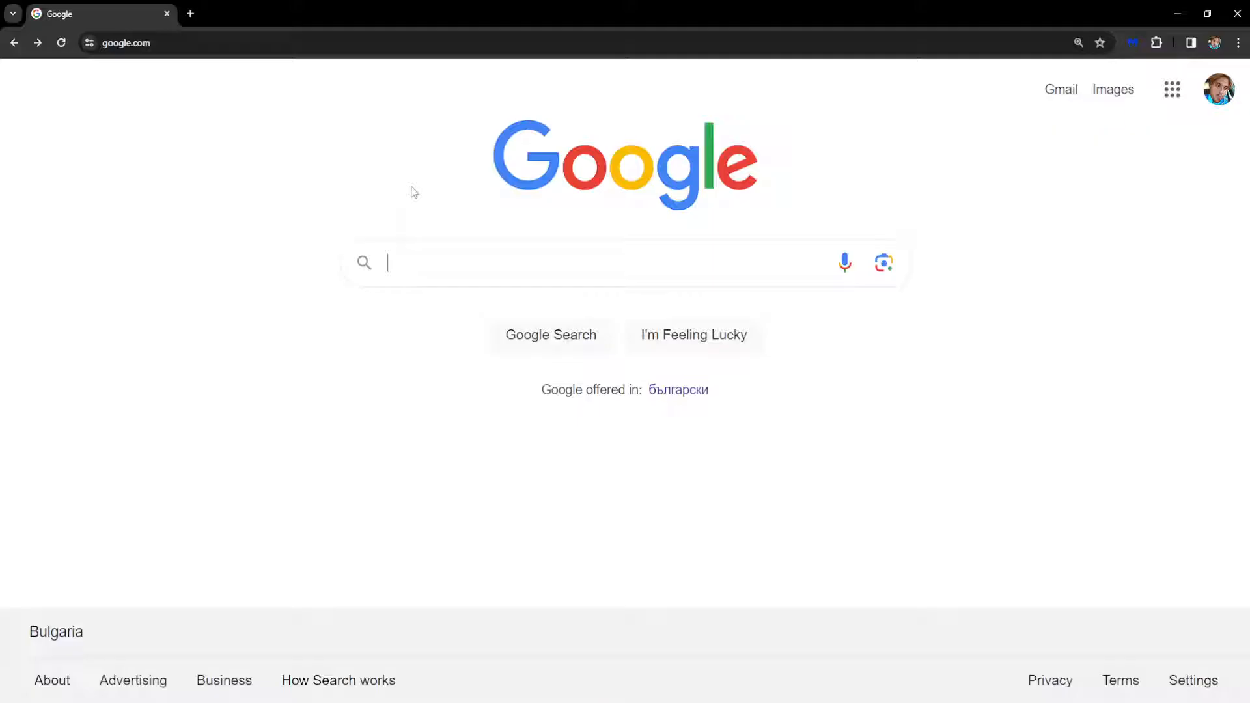
- Search Google for 'steam'
{"action": "type", "text": "steam"}
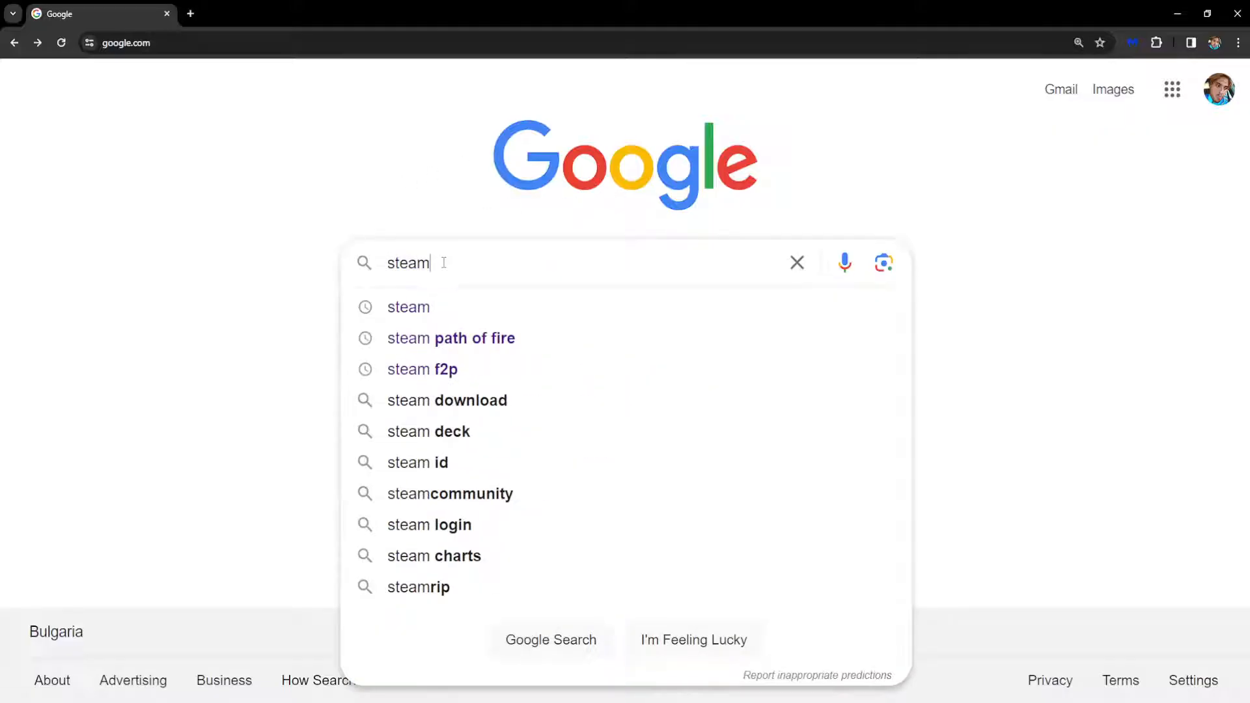
{"action": "key", "text": "Return"}
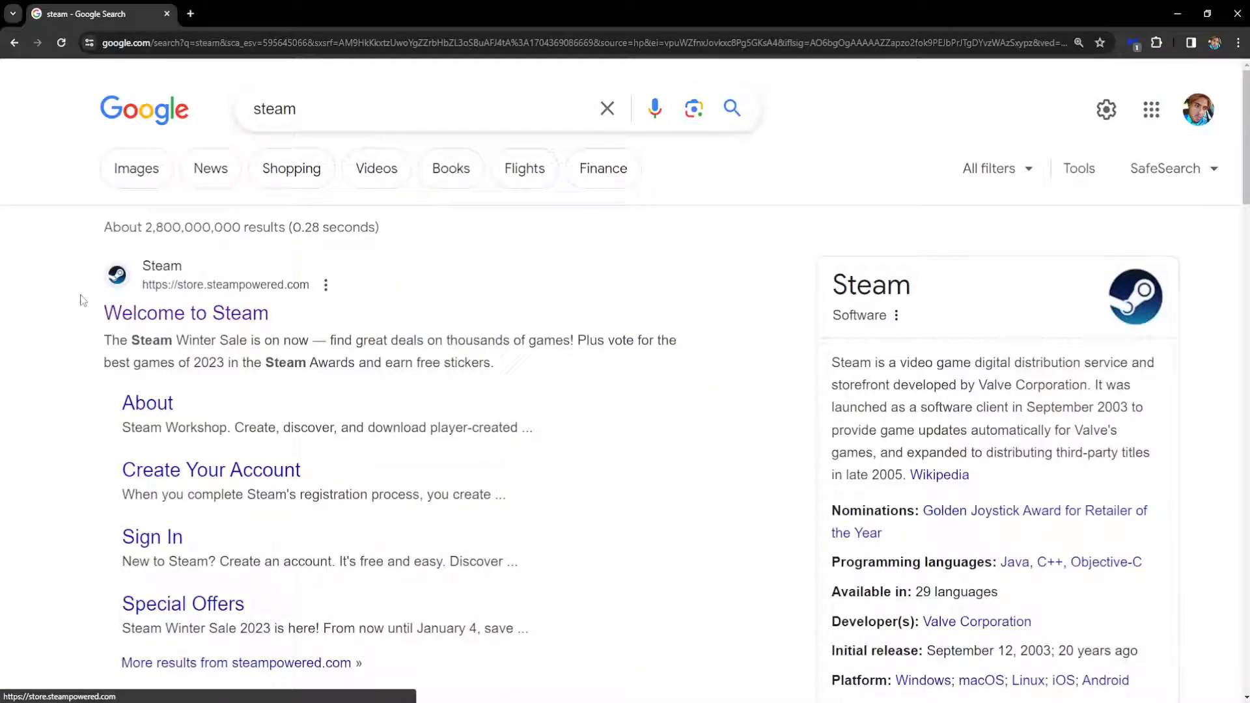
- Open the 'Welcome to Steam' store result and go to its login page, focusing the account name field
{"action": "left_click", "coordinate": [185, 313]}
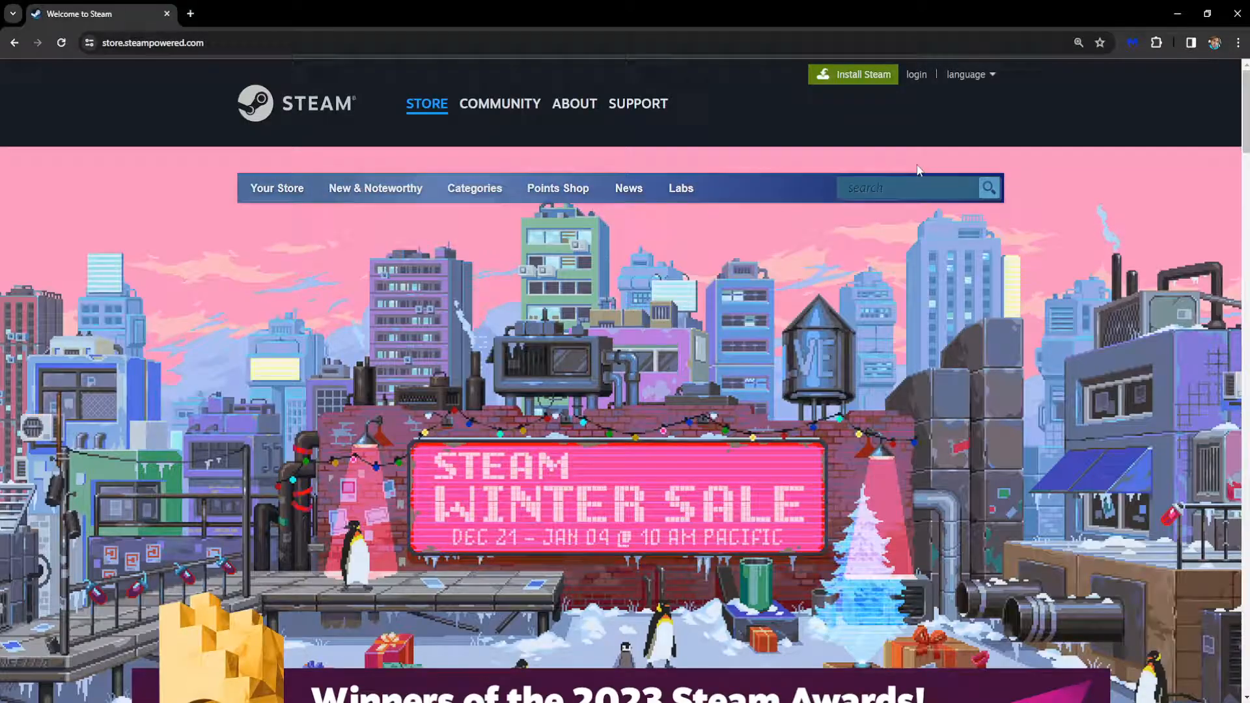
{"action": "left_click", "coordinate": [915, 75]}
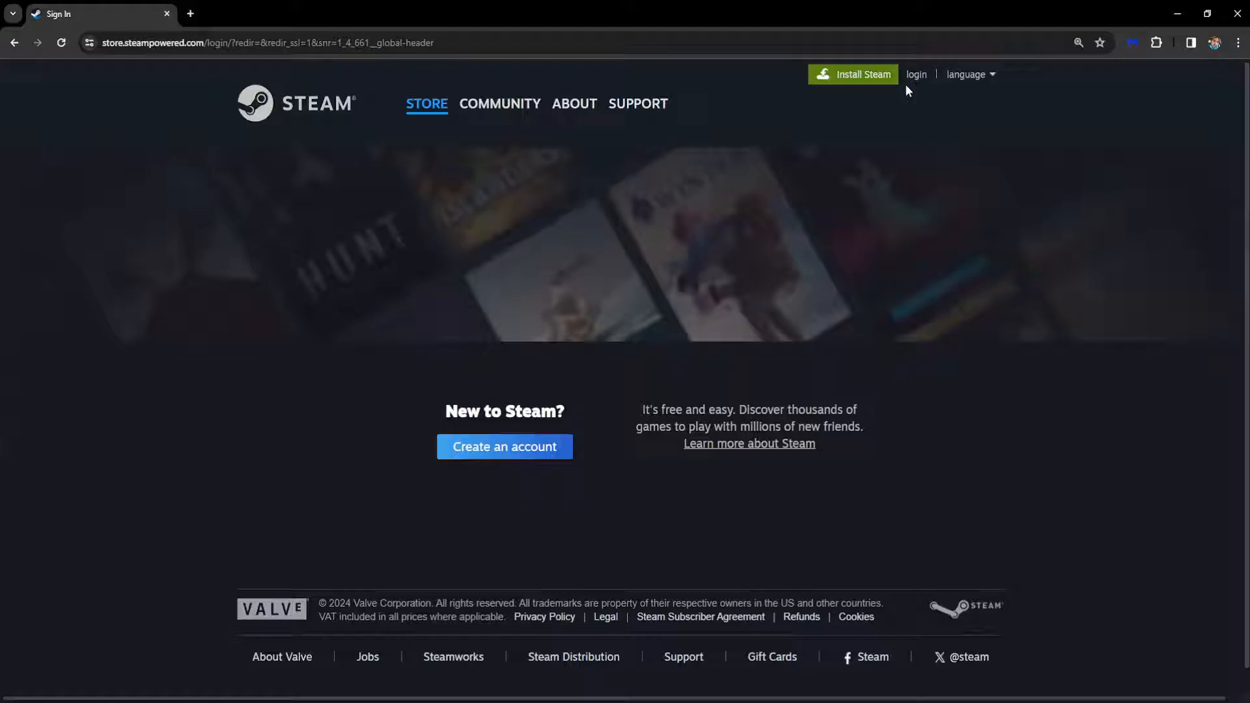
{"action": "left_click", "coordinate": [915, 74]}
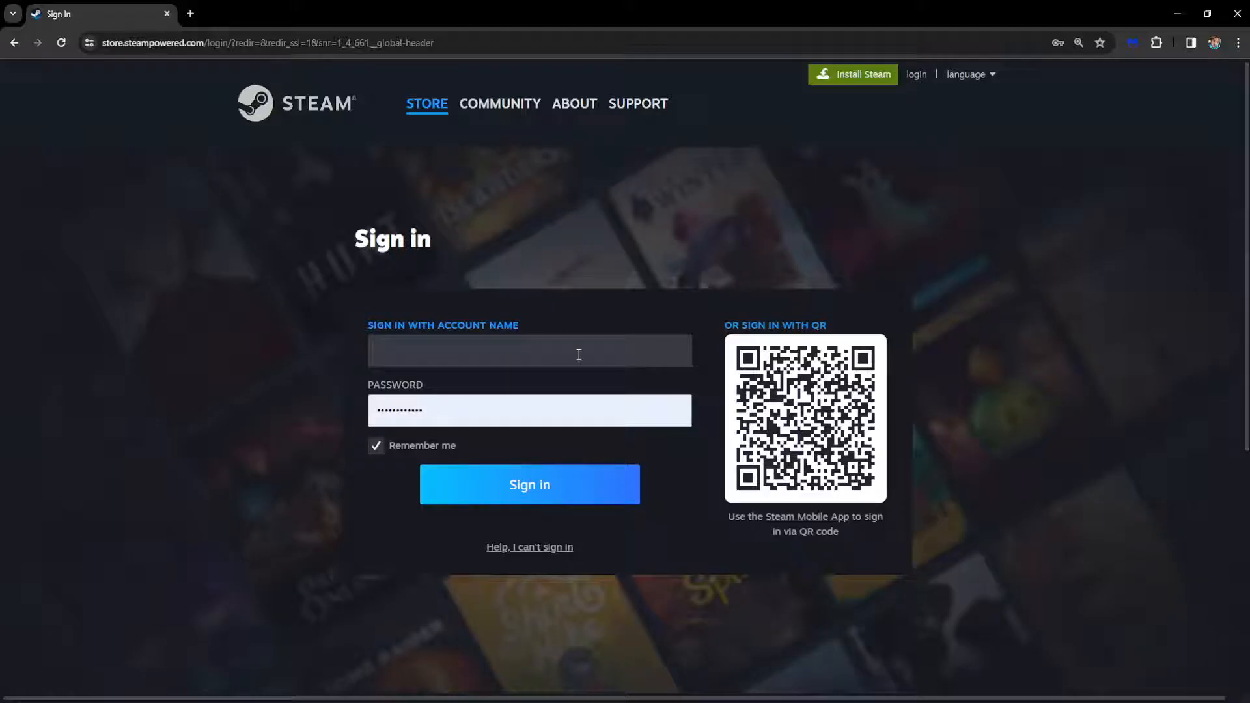
{"action": "mouse_move", "coordinate": [1022, 335]}
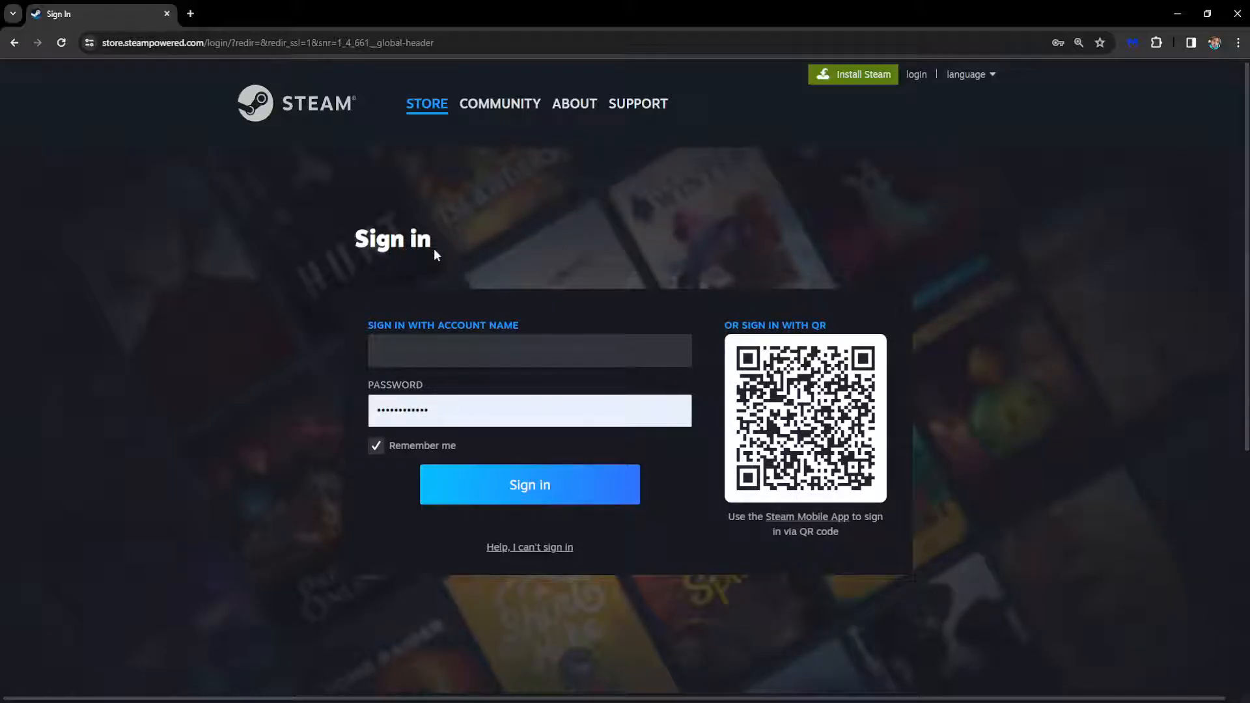
{"action": "left_click", "coordinate": [529, 351]}
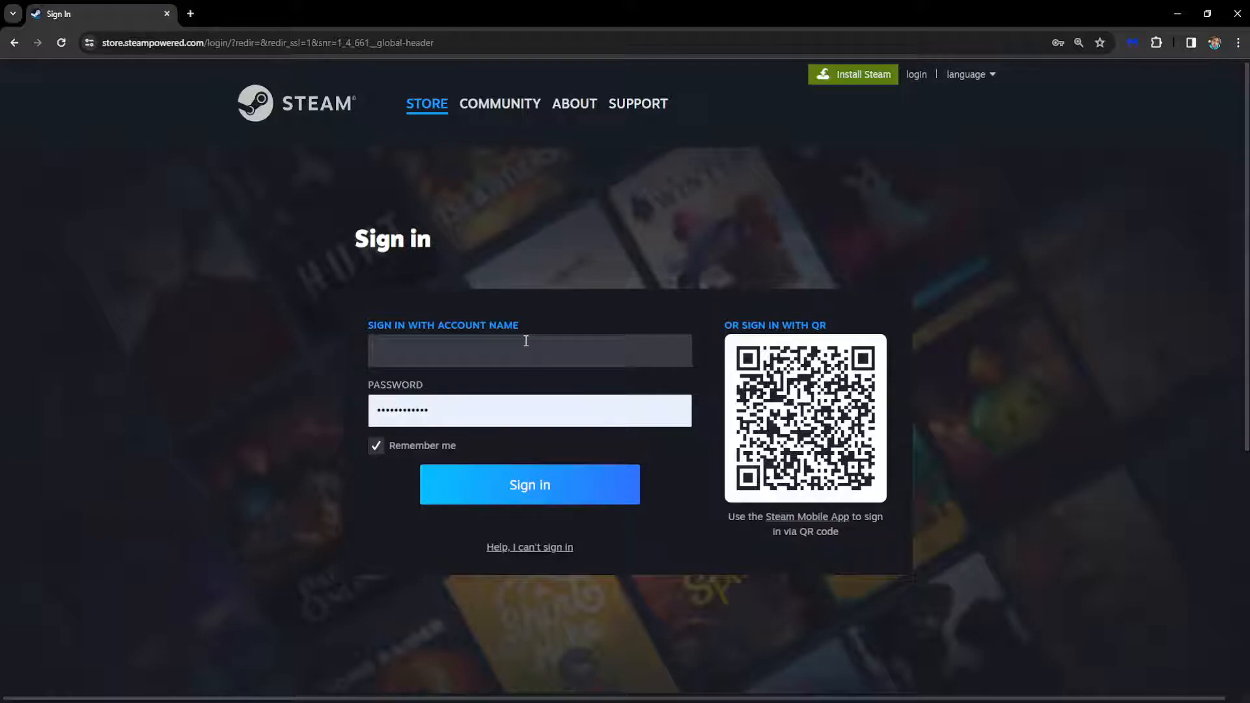
{"action": "mouse_move", "coordinate": [806, 305]}
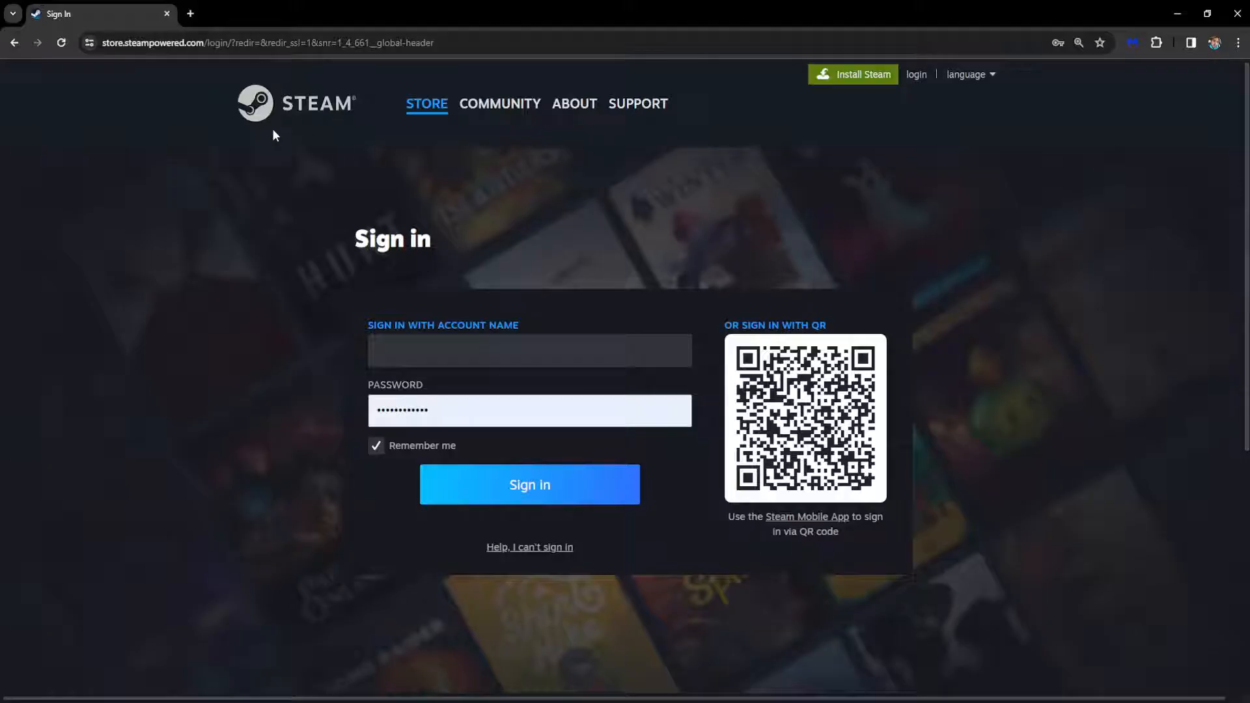
{"action": "mouse_move", "coordinate": [803, 252]}
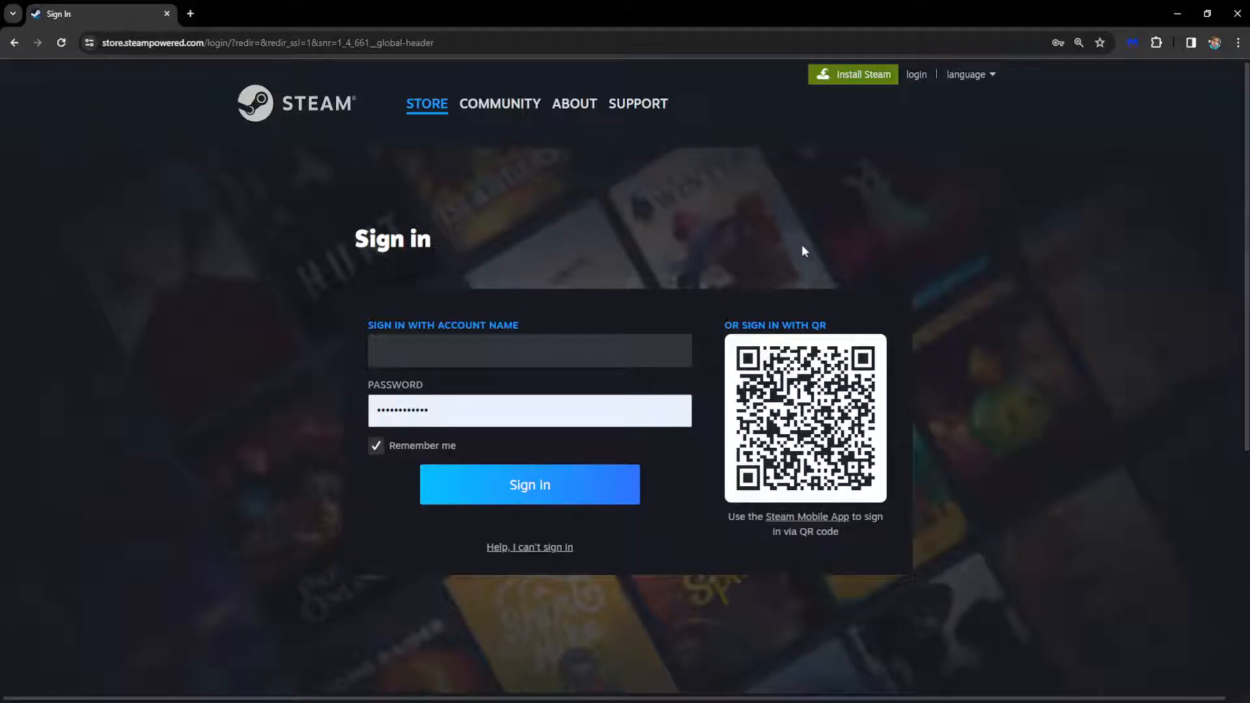
- Go back from the sign-in page to the Steam store home page with the Winter Sale banner
{"action": "left_click", "coordinate": [529, 485]}
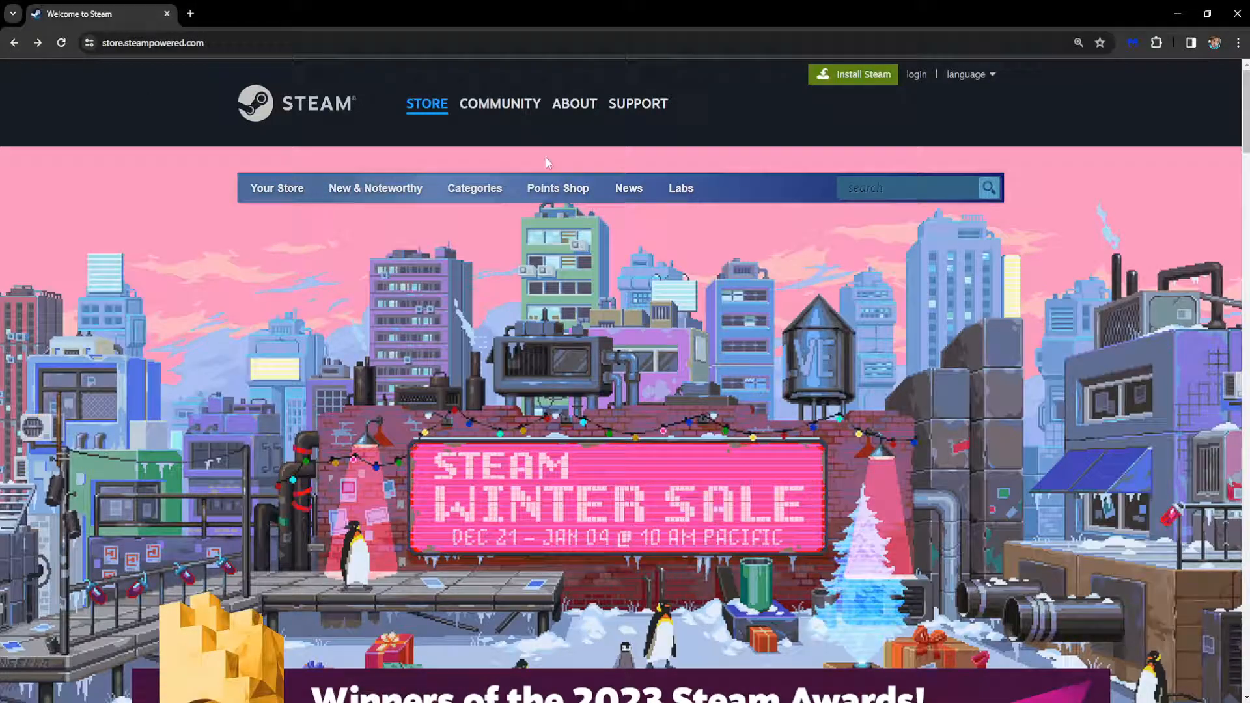
{"action": "mouse_move", "coordinate": [781, 268]}
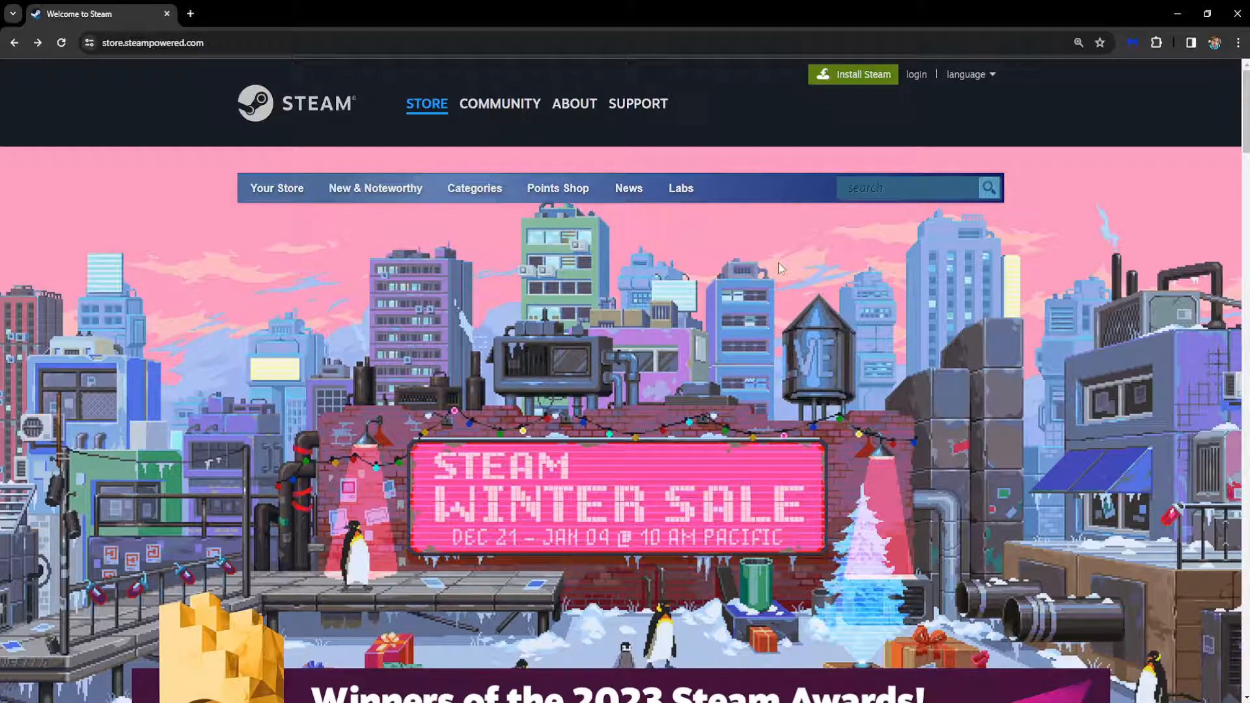
{"action": "mouse_move", "coordinate": [741, 444]}
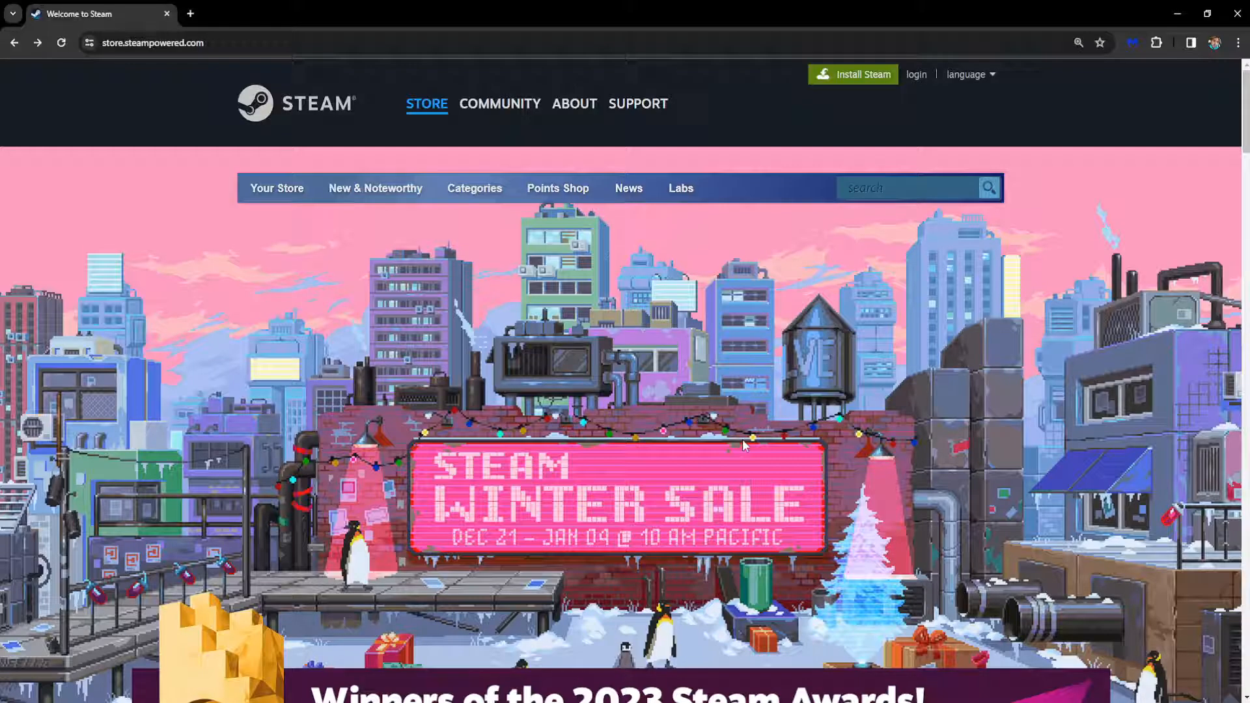
{"action": "mouse_move", "coordinate": [665, 422]}
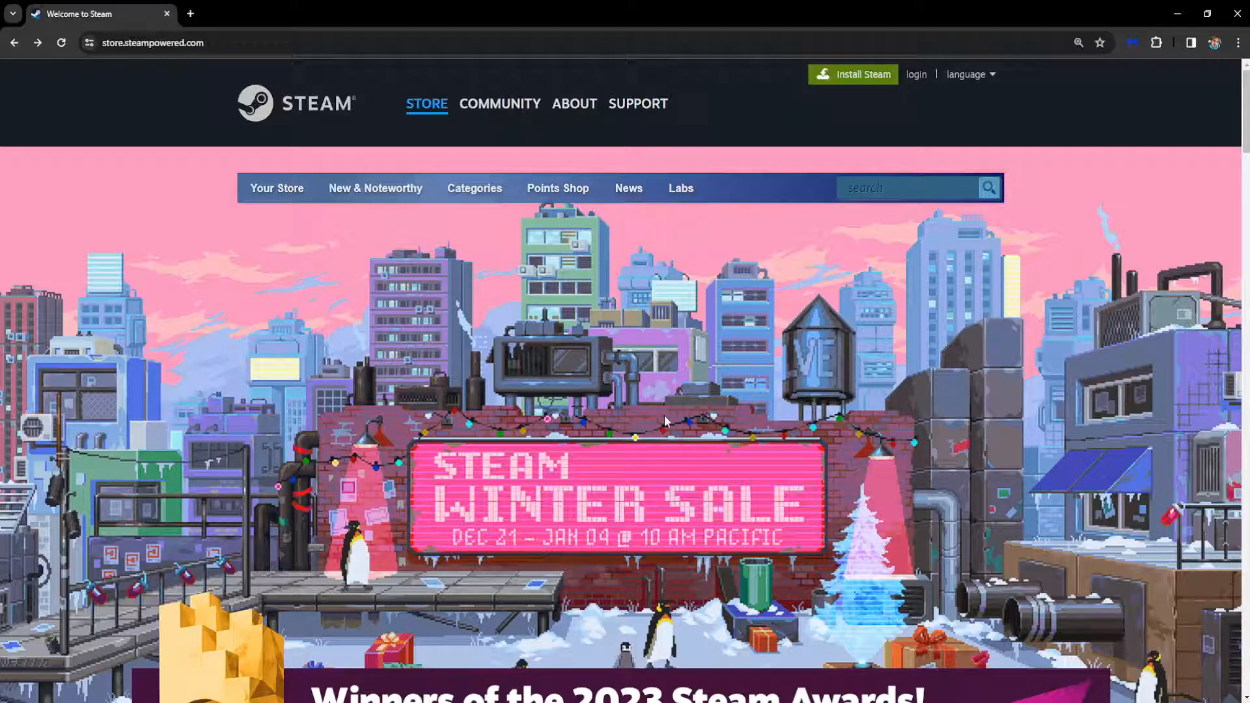
{"action": "mouse_move", "coordinate": [748, 295]}
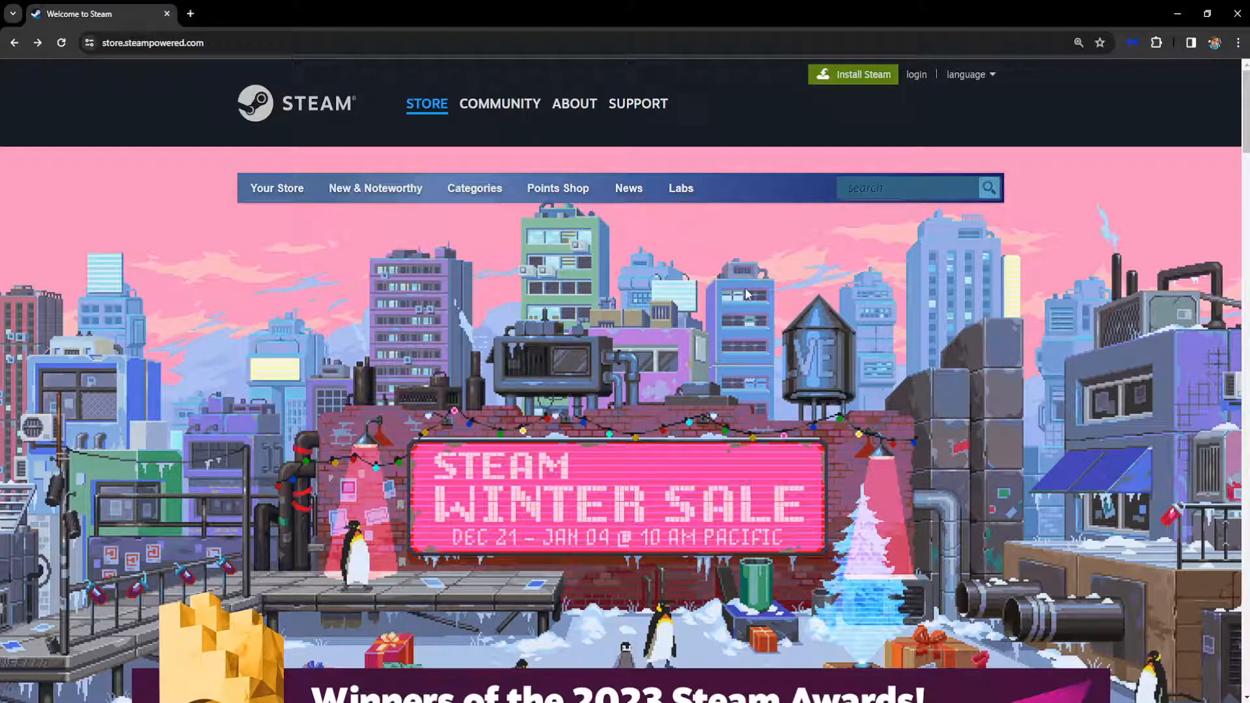
{"action": "mouse_move", "coordinate": [167, 112]}
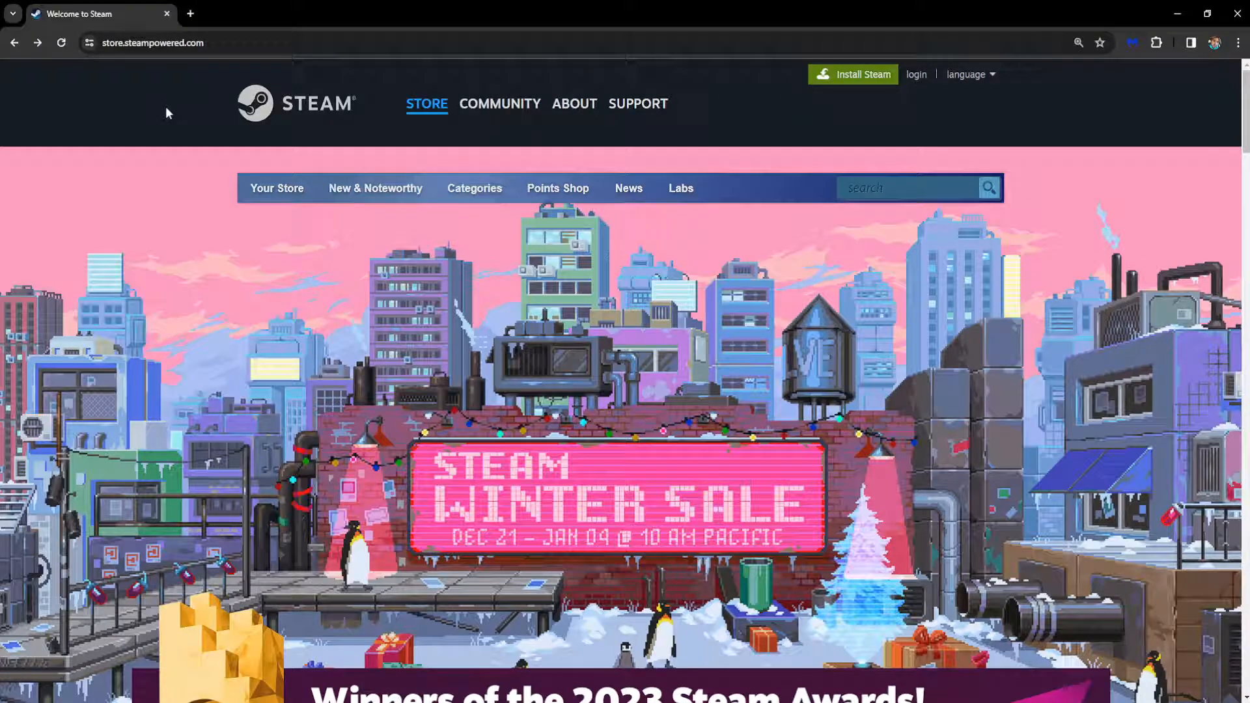
{"action": "mouse_move", "coordinate": [961, 209]}
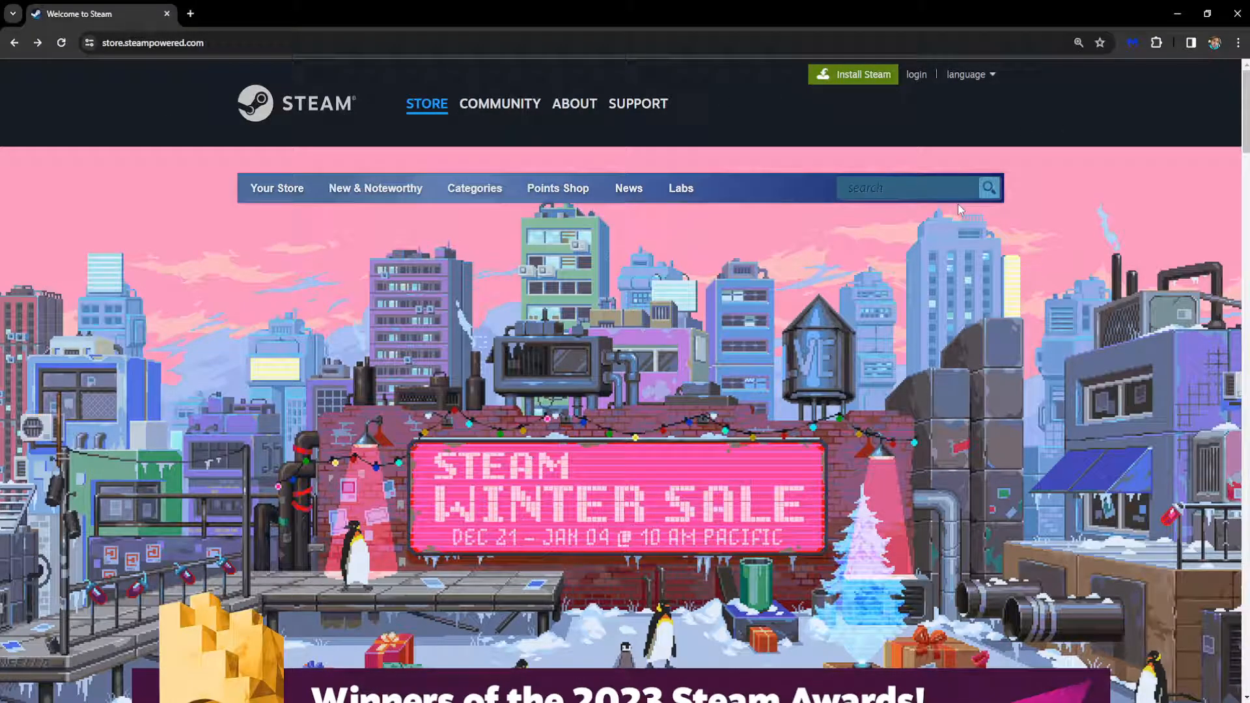
{"action": "mouse_move", "coordinate": [792, 390]}
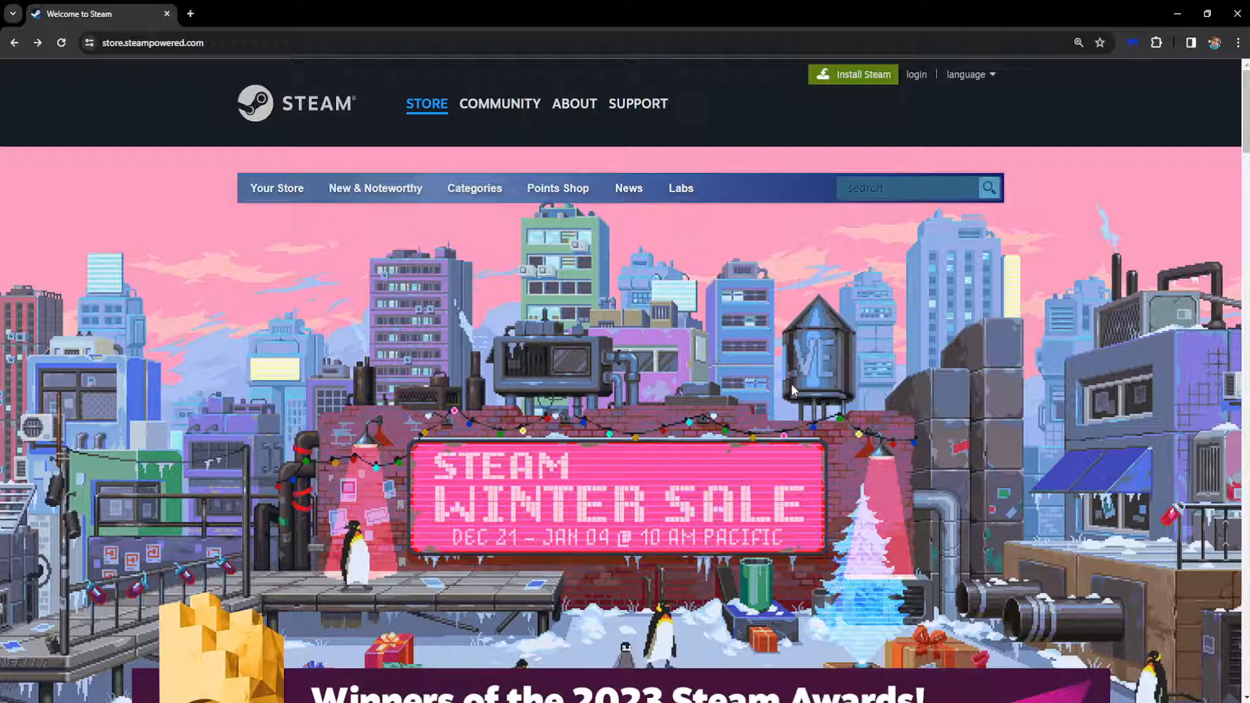